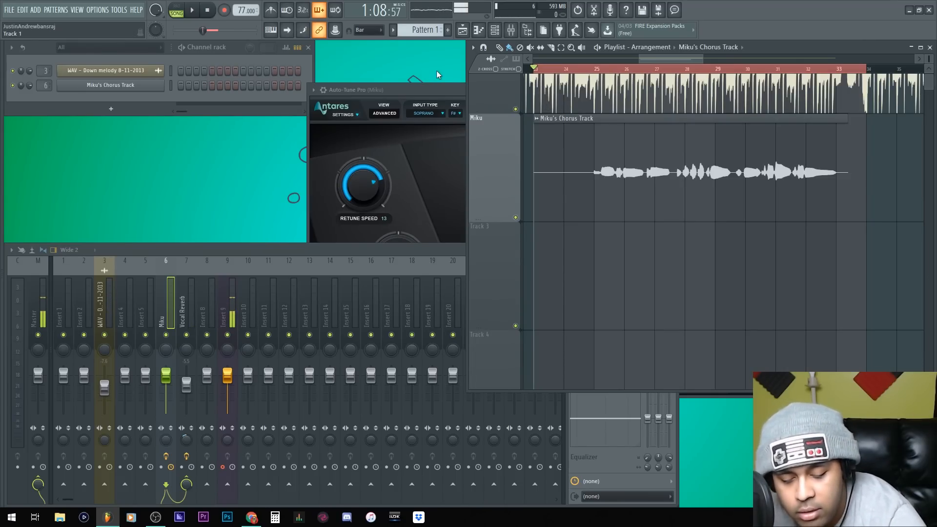
mouse_move(389, 59)
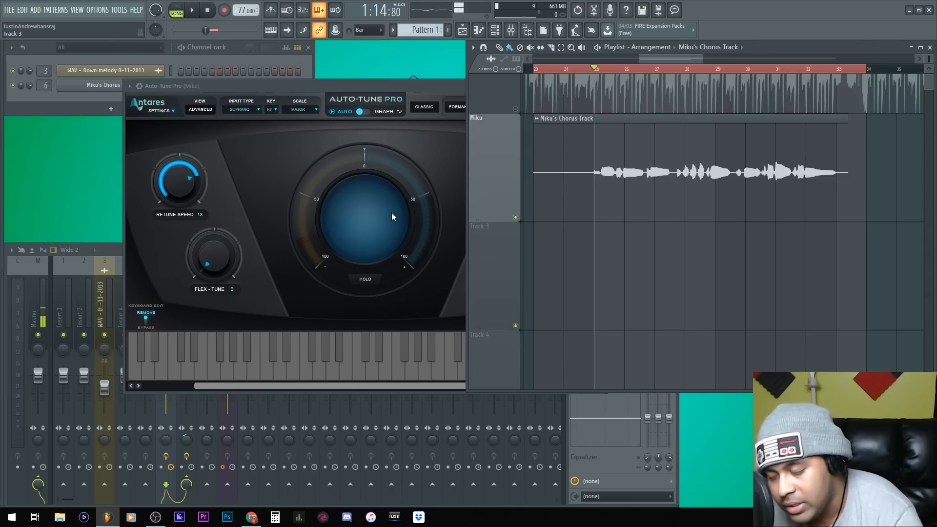
mouse_move(298, 137)
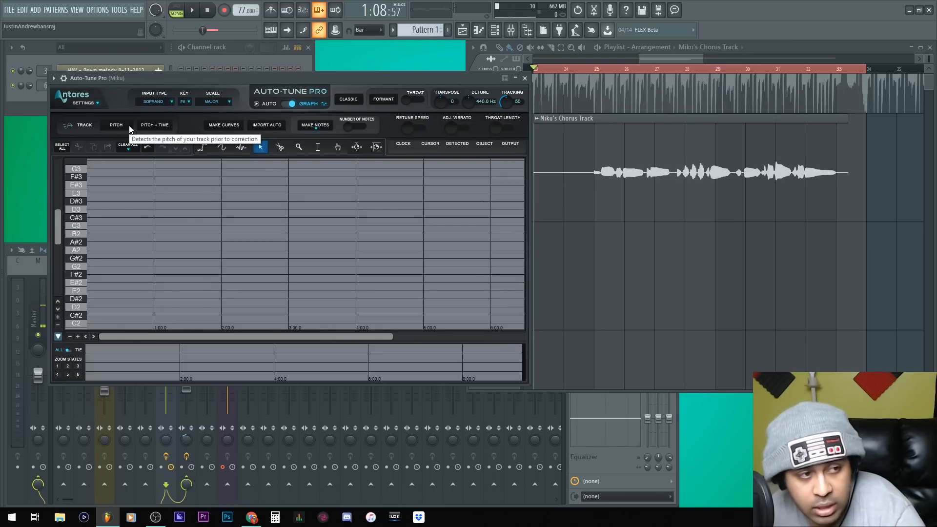
mouse_move(154, 124)
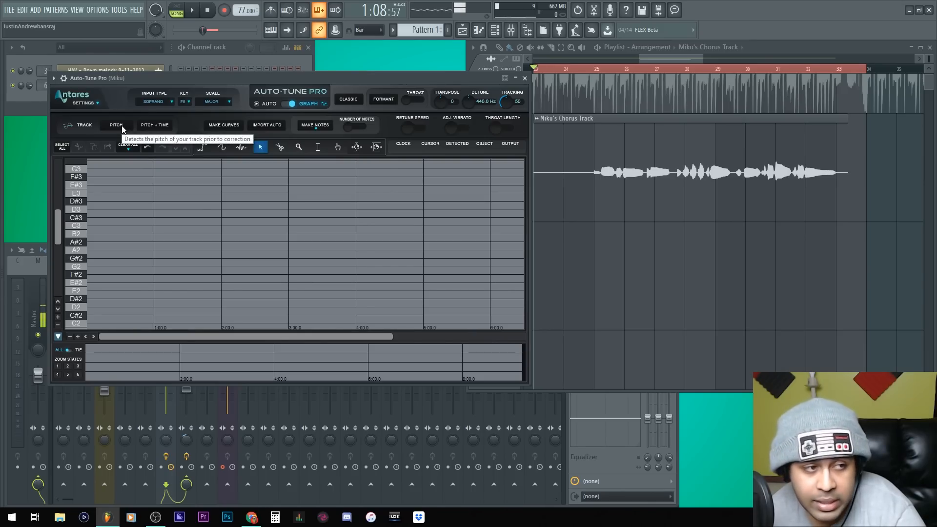
Step: Track the vocal's pitch so its red pitch curve appears over the waveform in the graph
click(116, 124)
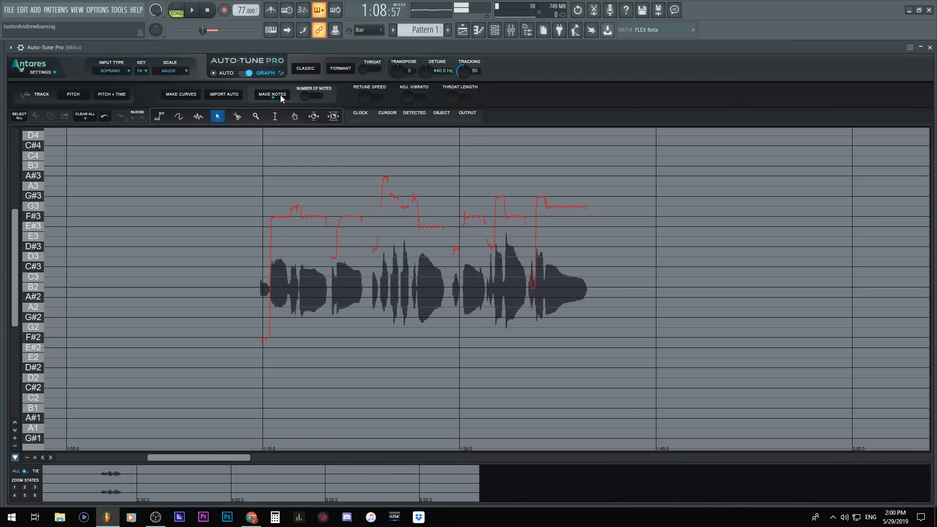
Step: Generate correction notes from the detected pitch curve via Make Notes and deselect them
click(271, 94)
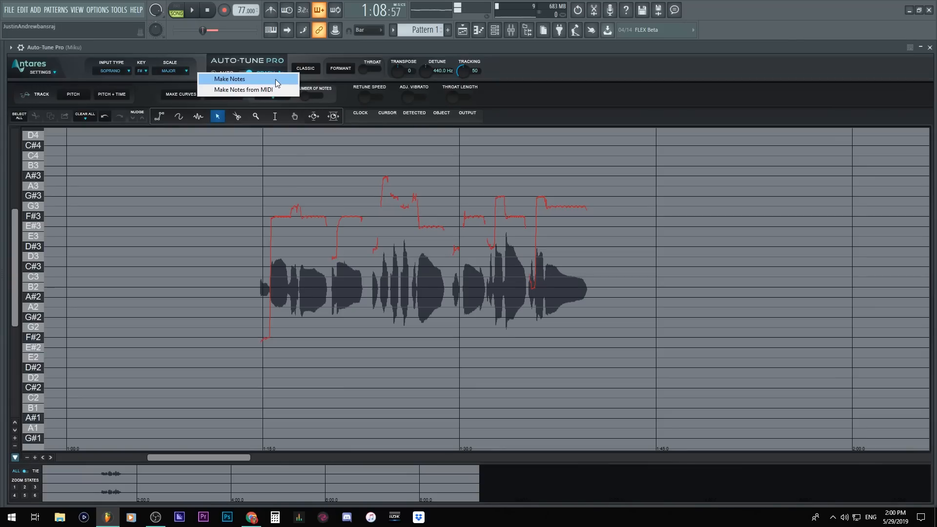
click(230, 78)
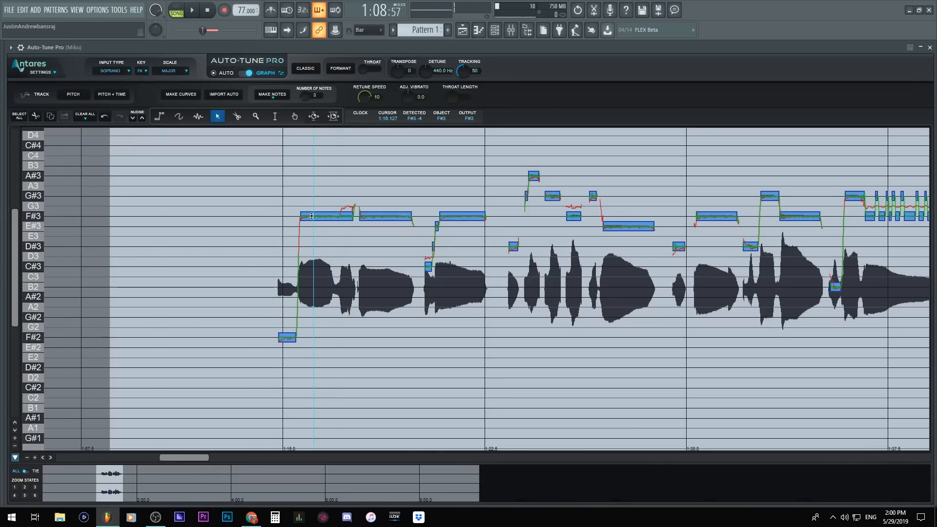
click(190, 10)
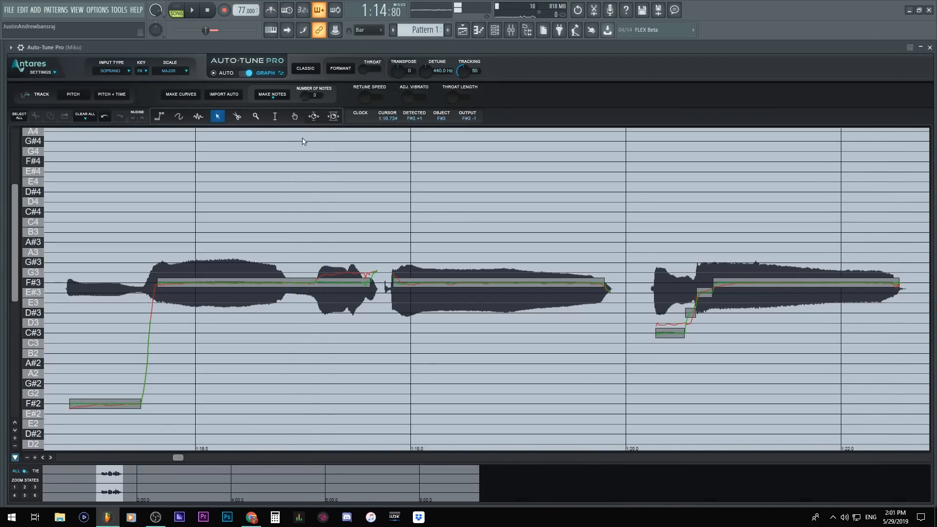
Step: Split the long F#3 note's tail into its own note at G#3, then move to a later phrase
click(236, 116)
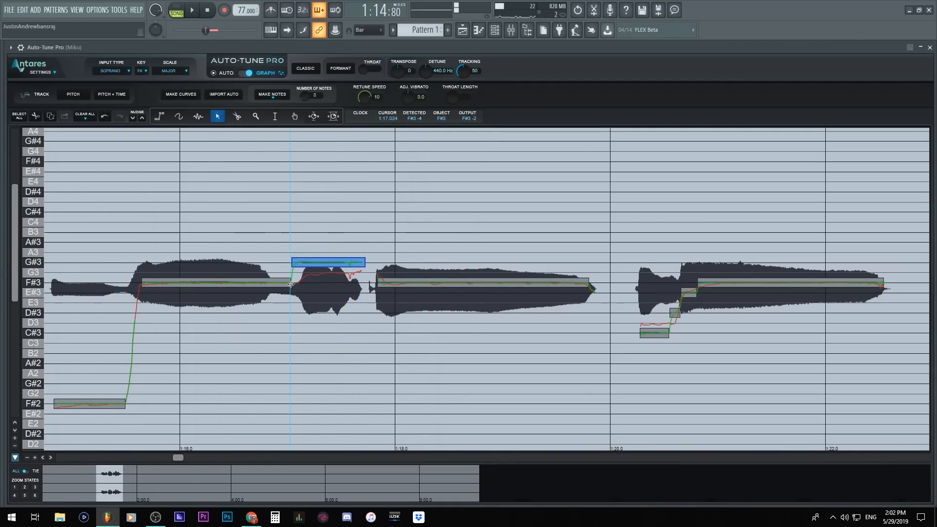
click(191, 9)
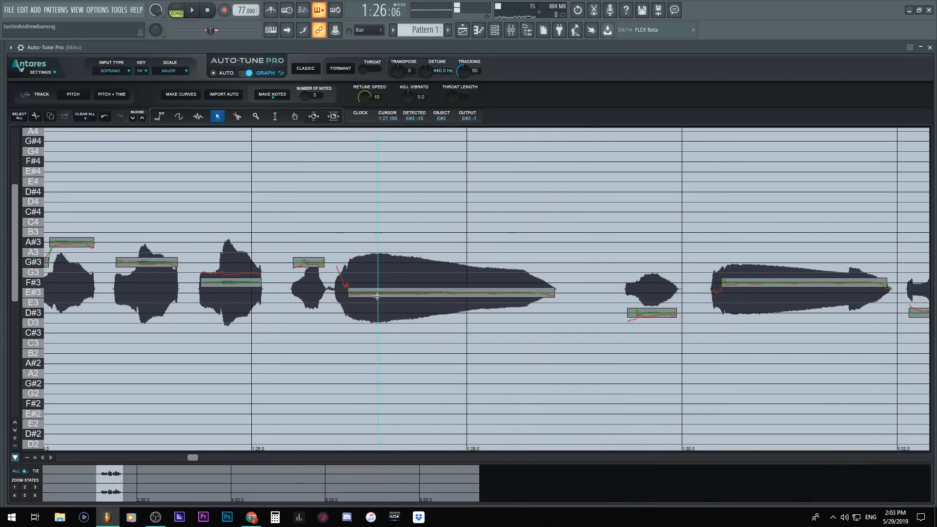
Step: Drag the later phrase's long held note up one semitone from E#3 to F#3
click(451, 293)
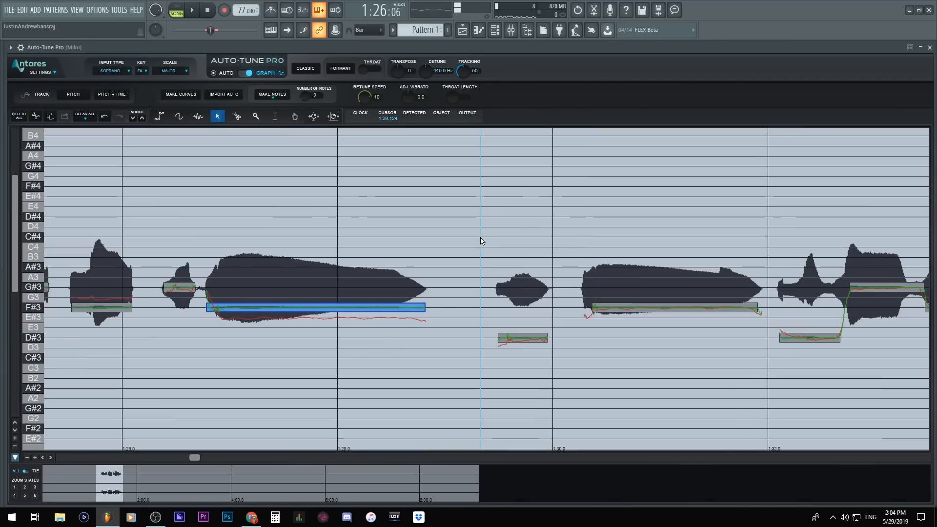
Step: Scroll the graph to the clip's final sustained phrase starting on G#3
click(191, 10)
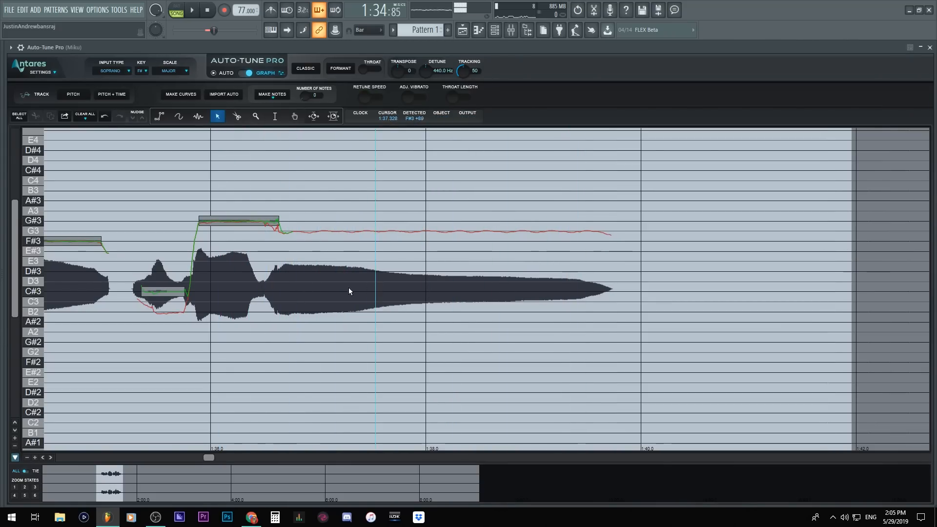
mouse_move(197, 117)
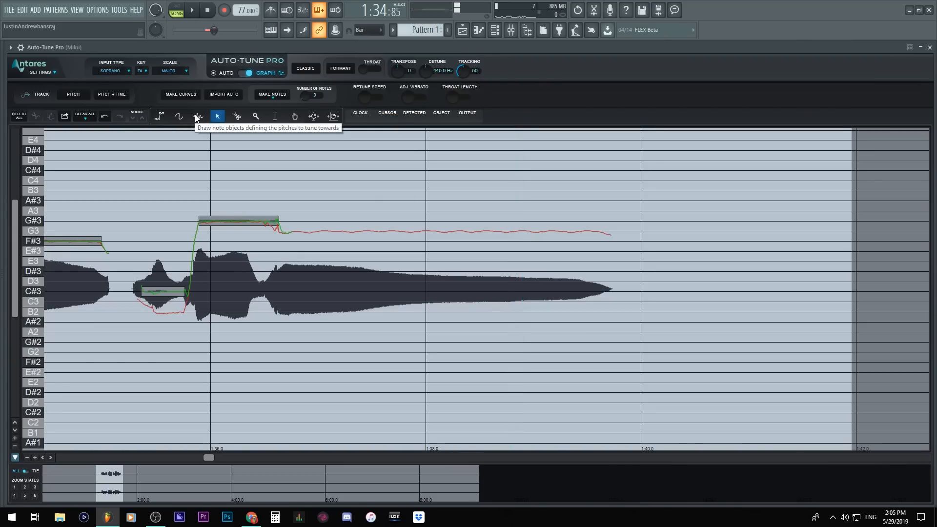
Step: Draw an F#3 note under the final held tone and trim the preceding G#3 note's end to meet it
click(197, 116)
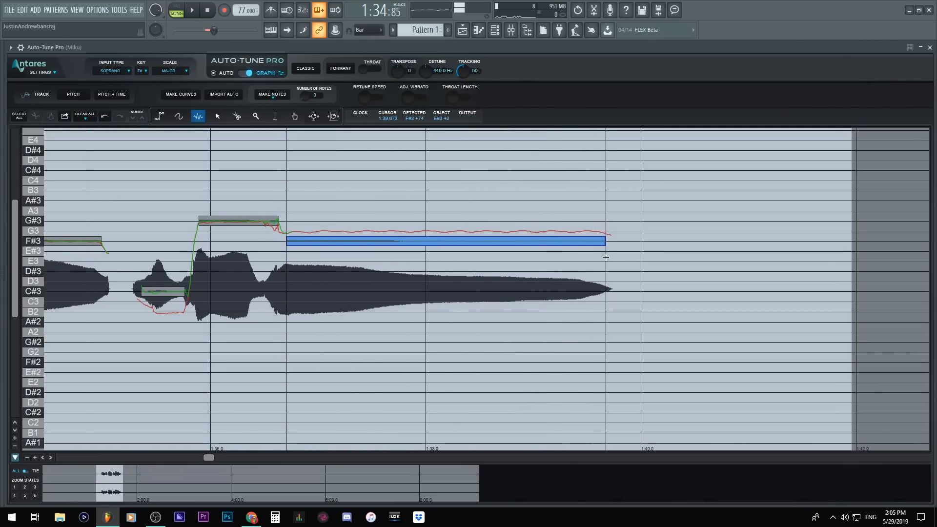
click(216, 116)
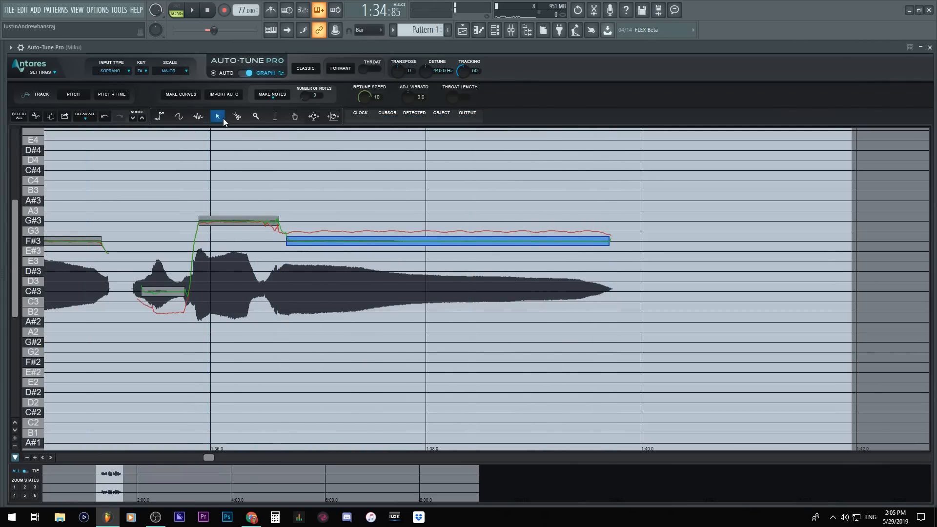
click(193, 9)
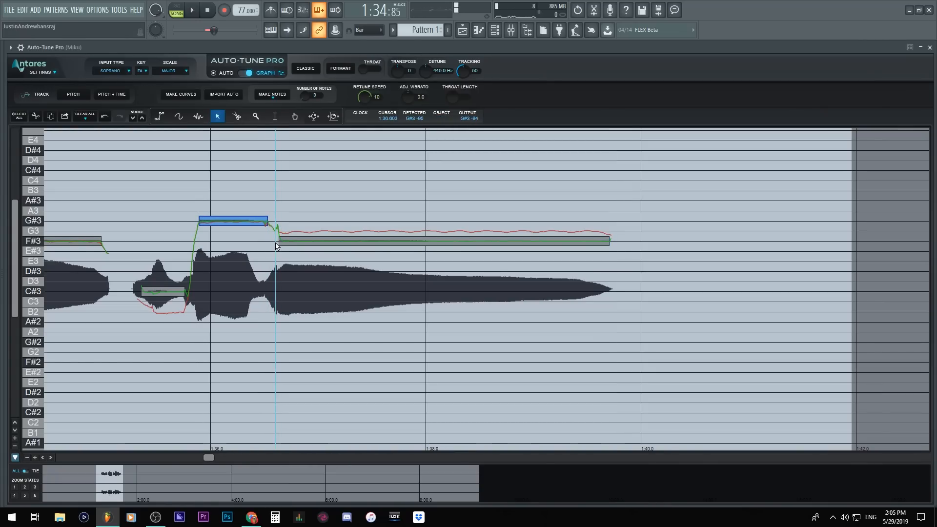
click(419, 241)
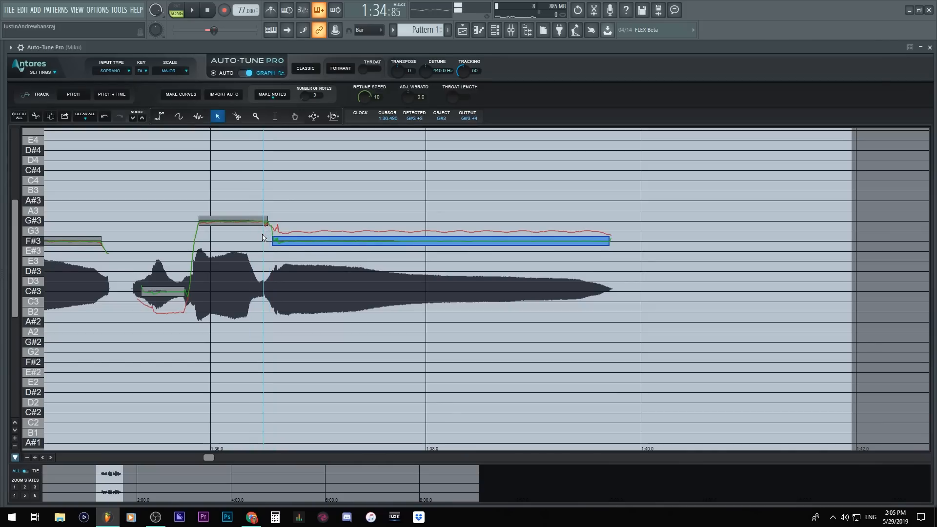
click(191, 10)
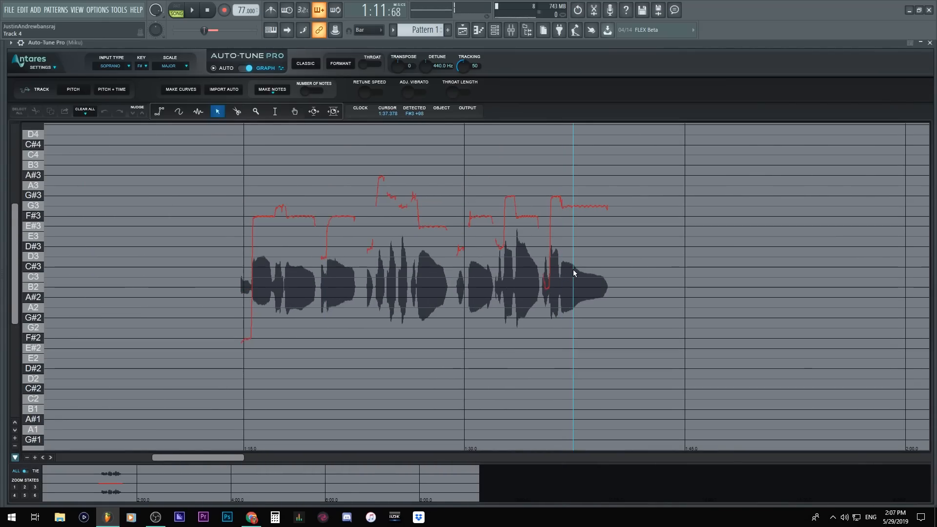
Step: Scroll the pitch ruler to recentre the vocal's red pitch curve in the graph
scroll(down, 3)
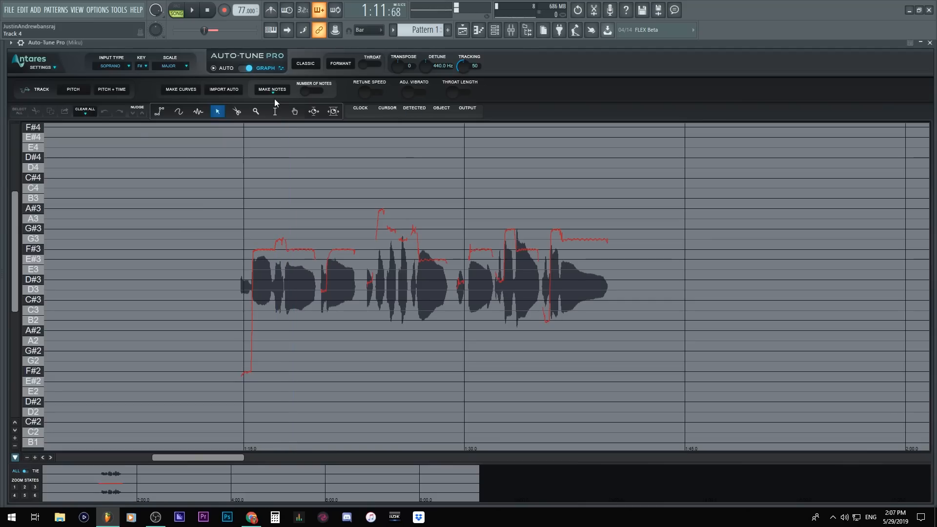
Step: Make notes from the pitch curve and turn Number of Notes down from 53 to 12
click(272, 89)
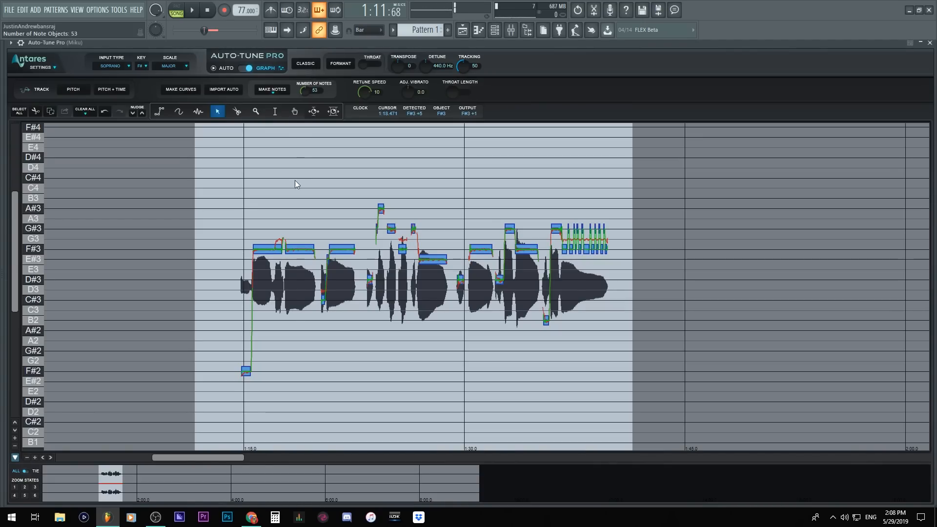
click(278, 262)
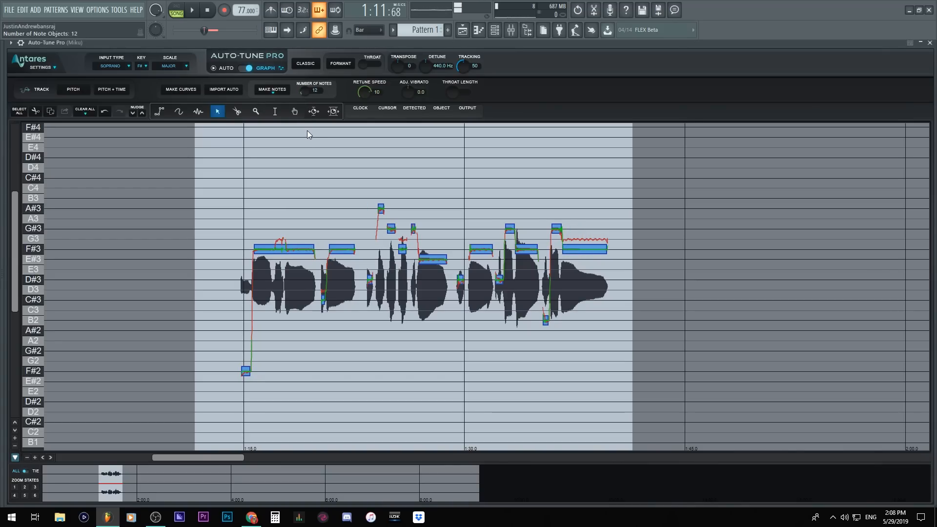
click(237, 111)
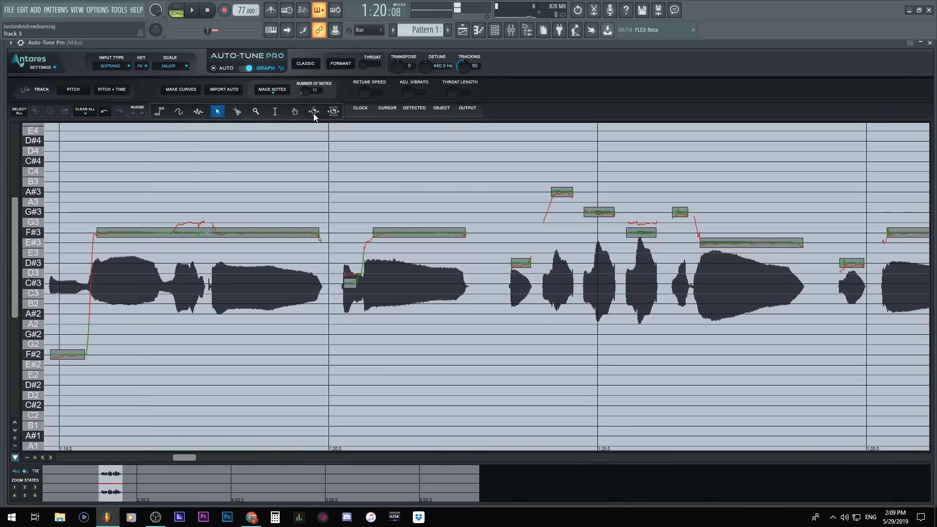
mouse_move(313, 111)
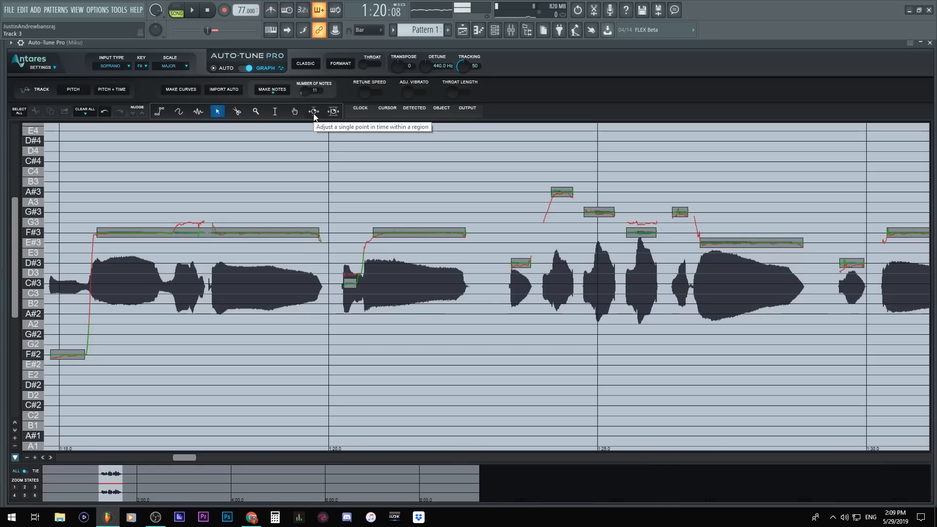
mouse_move(333, 111)
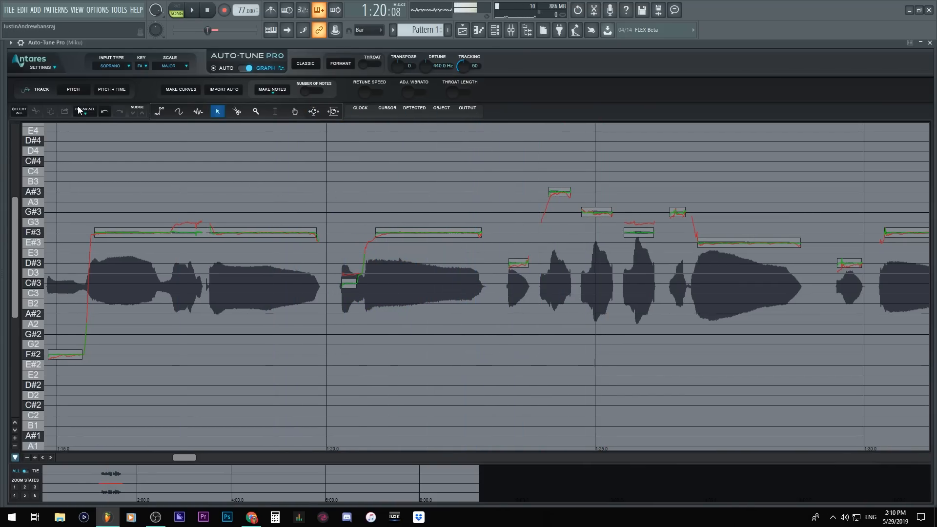
mouse_move(313, 111)
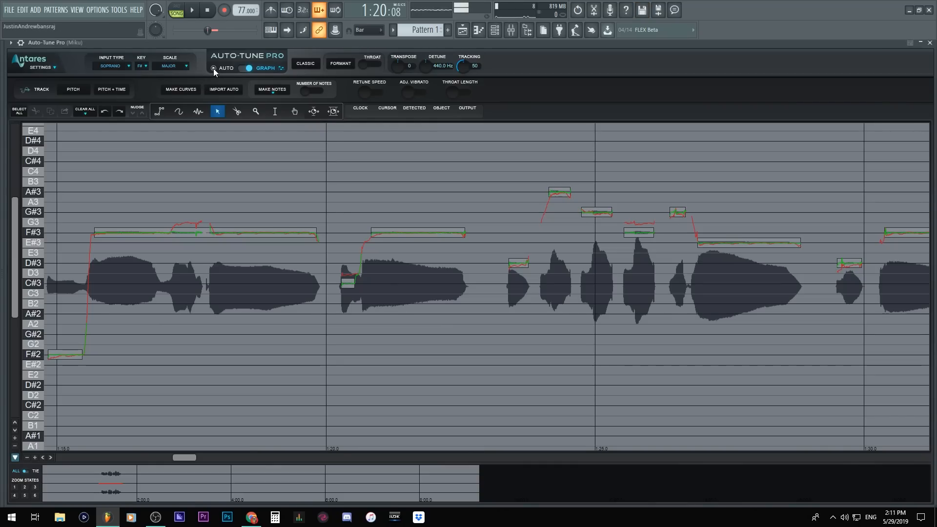
Step: In Auto mode set Flex-Tune to 20 with Natural Vibrato raised, then return to Graph mode
click(228, 68)
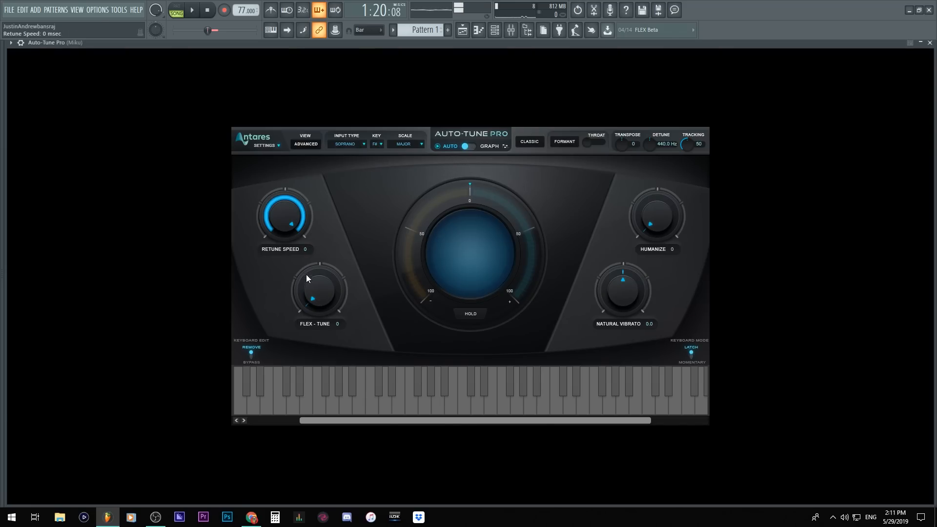
mouse_move(416, 394)
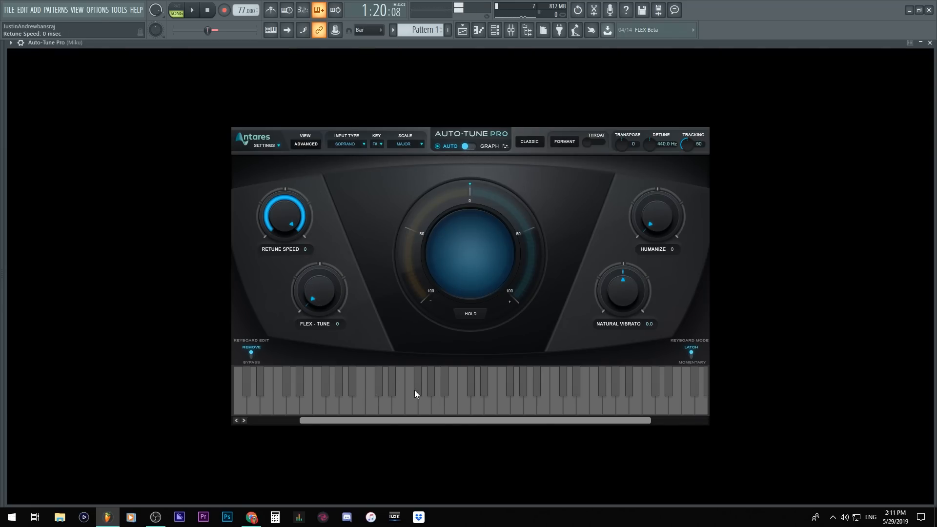
drag(318, 291, 318, 279)
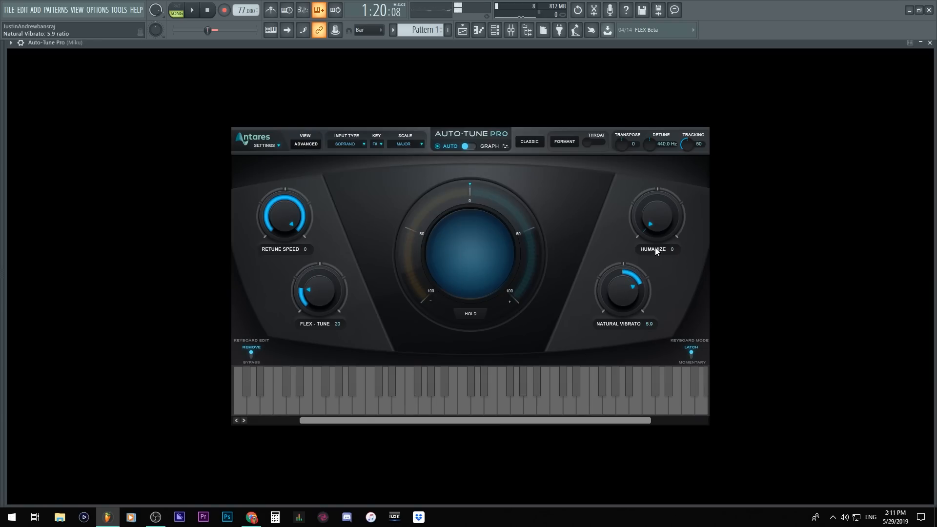
click(488, 145)
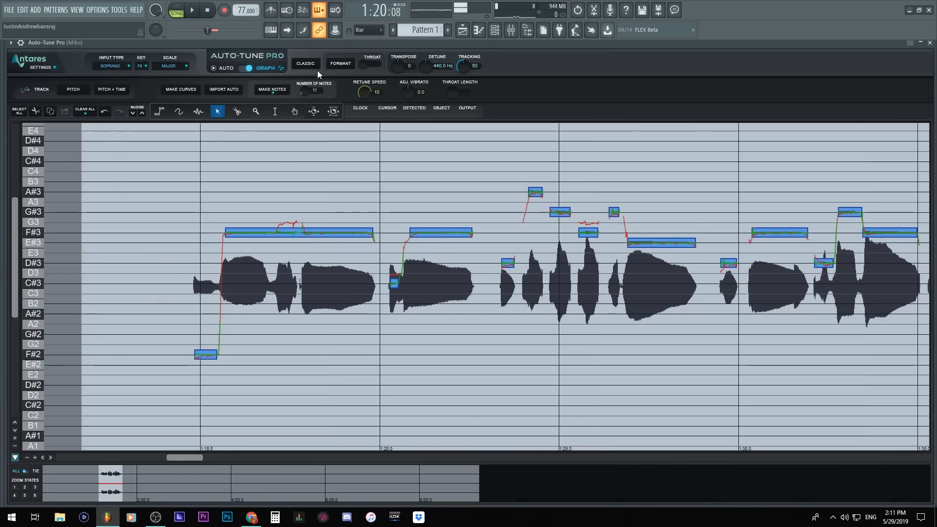
mouse_move(222, 89)
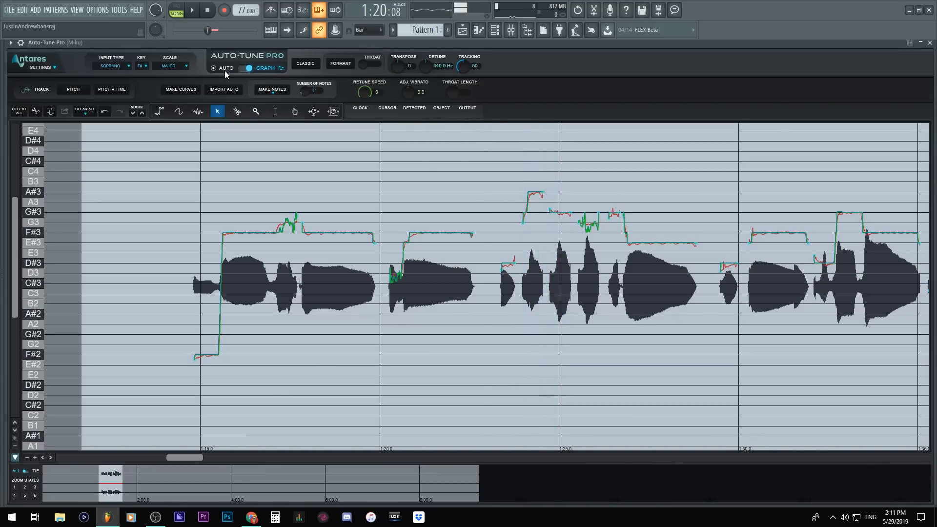
mouse_move(226, 68)
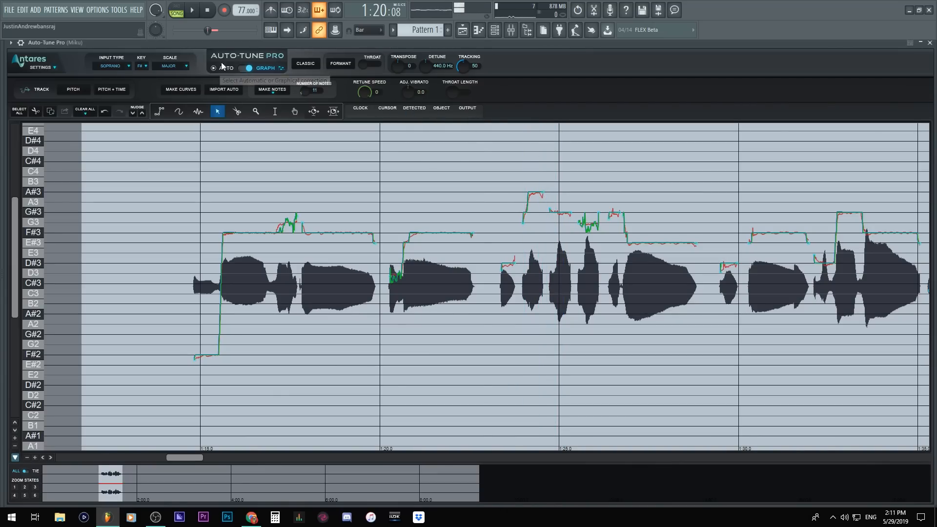
Step: In Auto mode adjust Retune Speed and lower Natural Vibrato to 4.1, then return to the graph
click(227, 67)
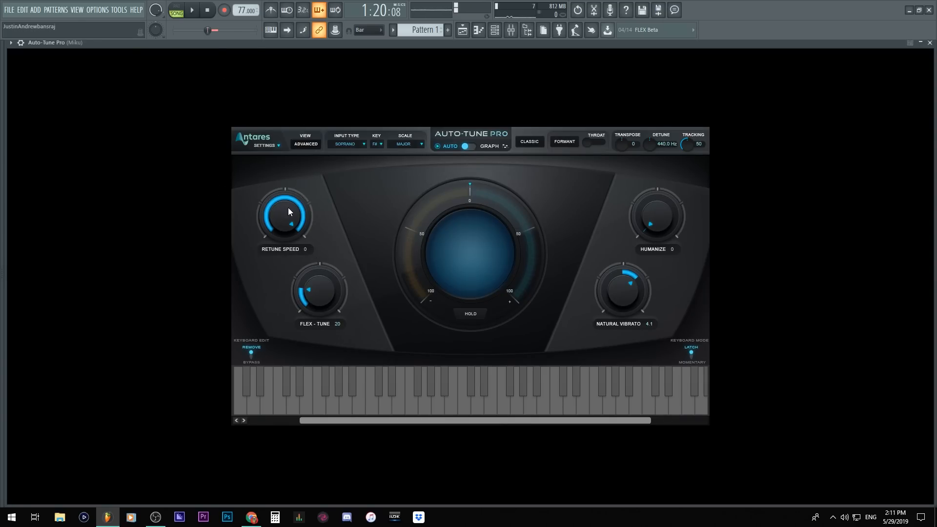
drag(284, 214, 284, 191)
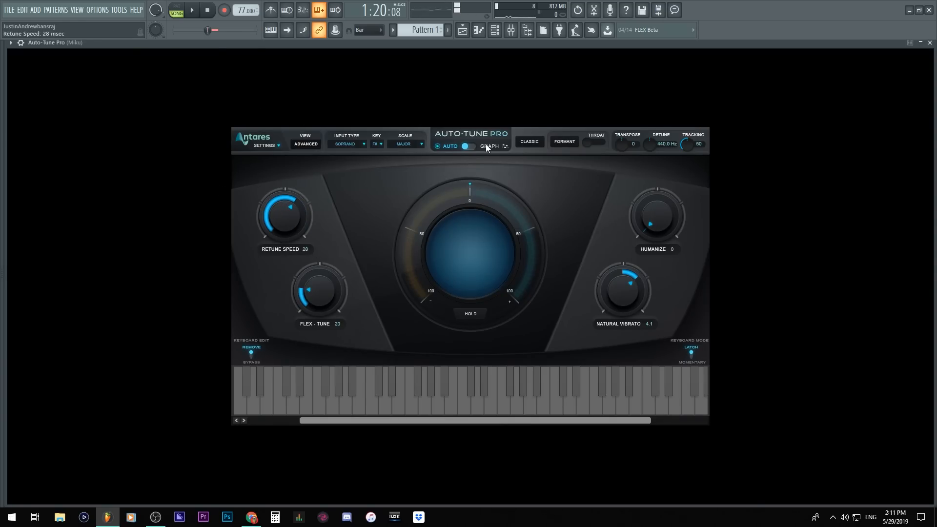
click(488, 146)
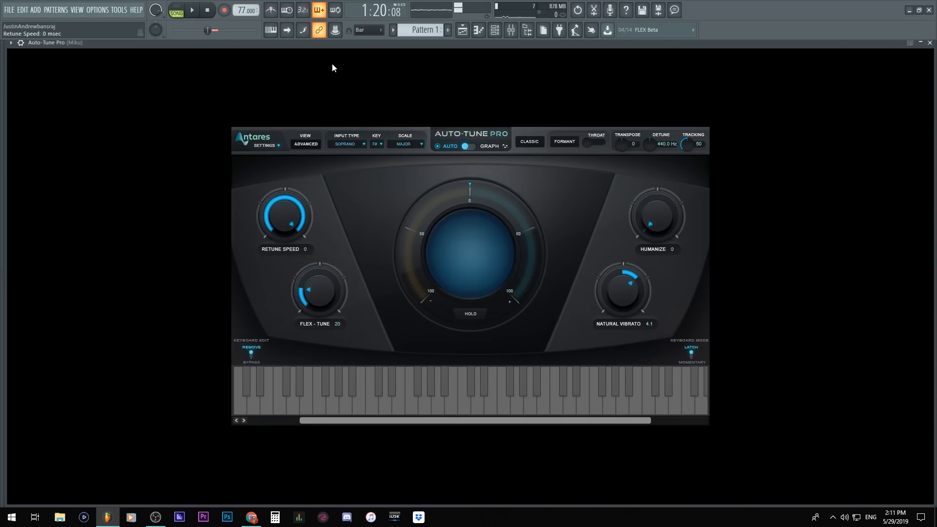
click(488, 145)
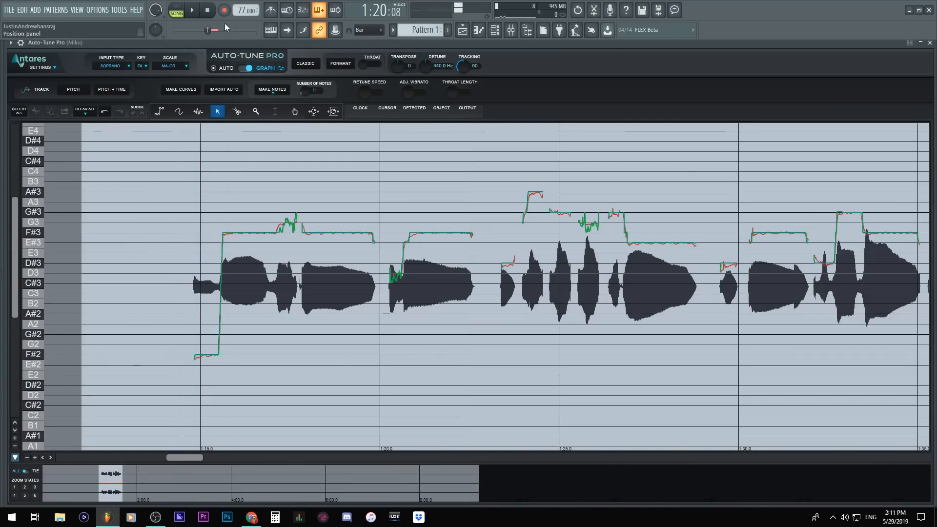
Step: Place a G#3 correction note over a short pitch peak in the first phrase and deselect it
click(192, 10)
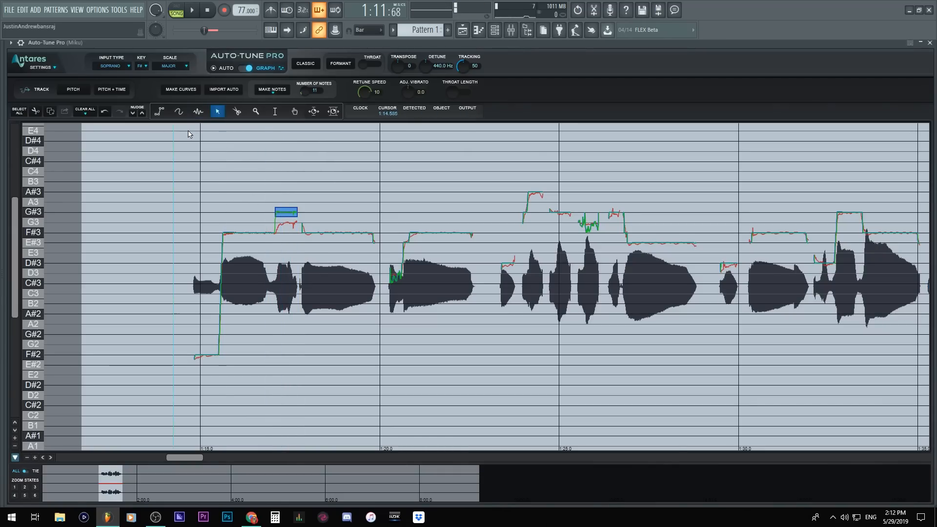
click(191, 10)
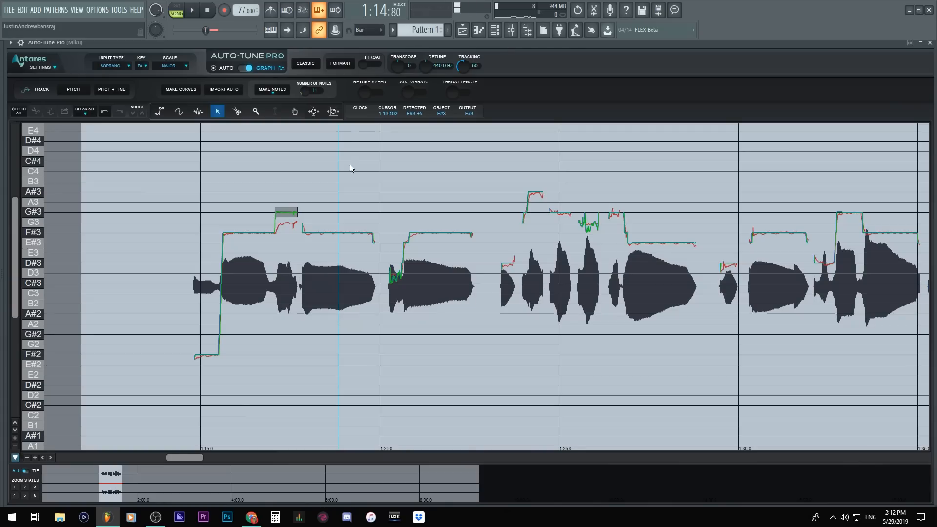
mouse_move(174, 105)
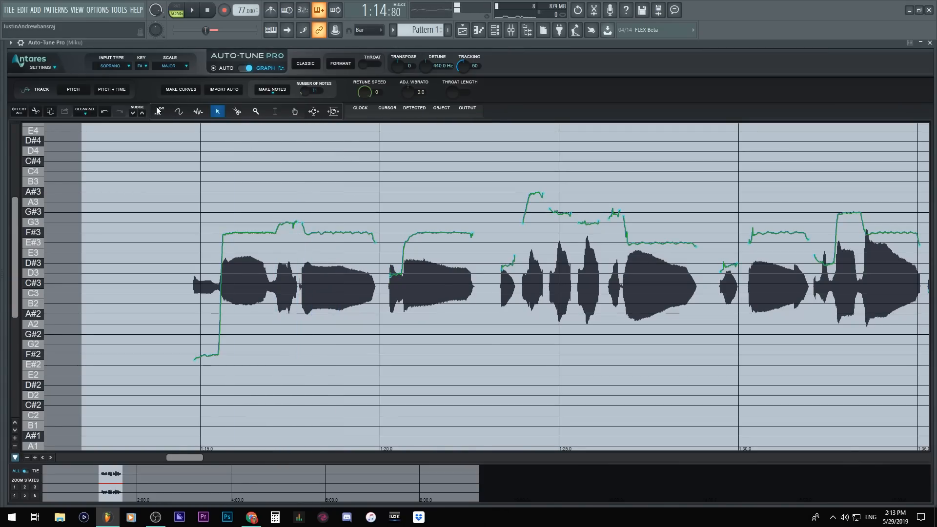
Step: Draw a freehand pitch curve over the opening vocal phrases with the Curve tool and audition it
click(159, 111)
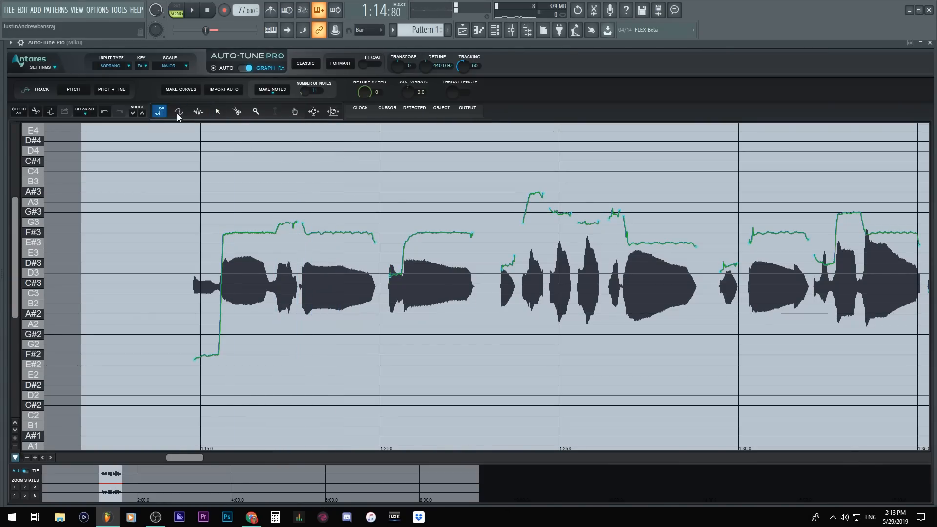
click(178, 112)
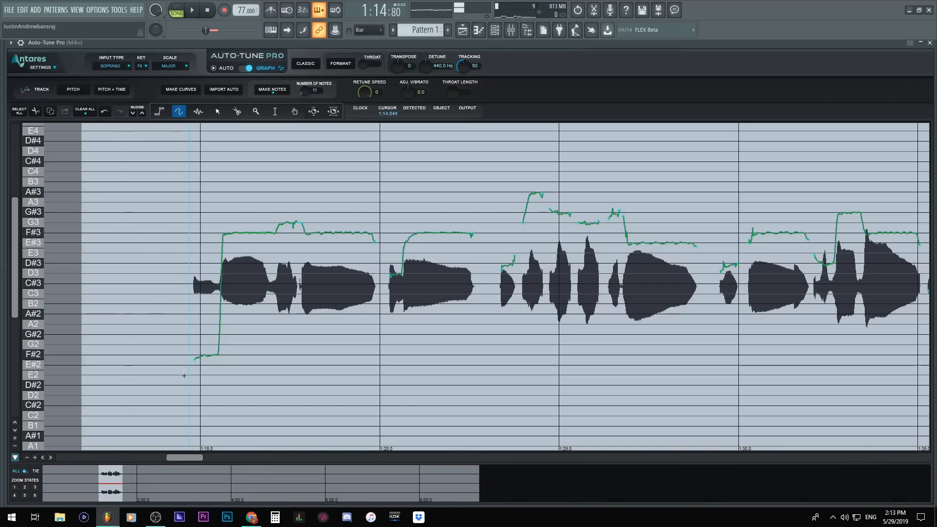
drag(189, 358, 212, 293)
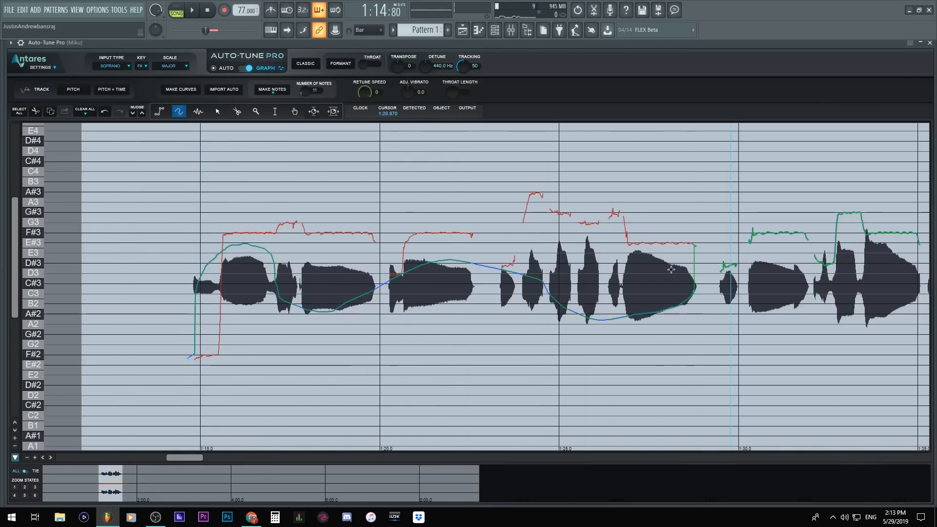
click(191, 11)
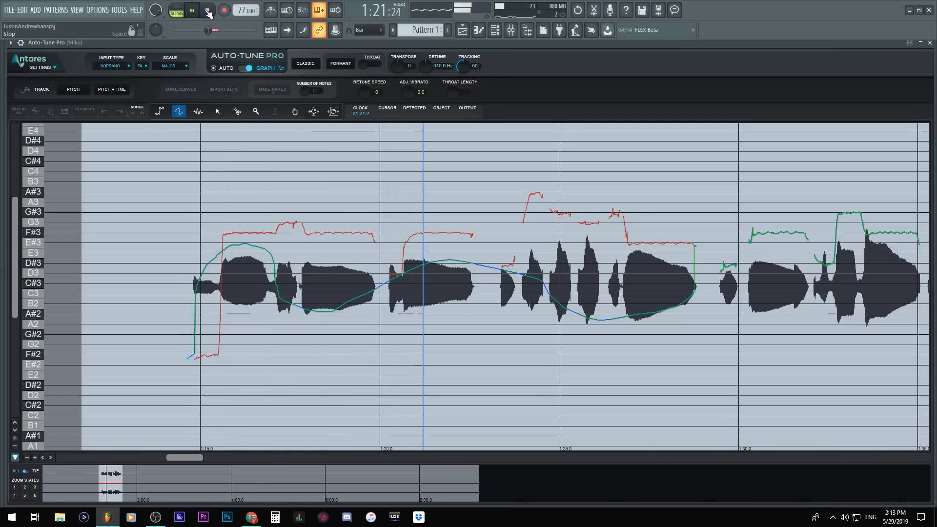
click(207, 10)
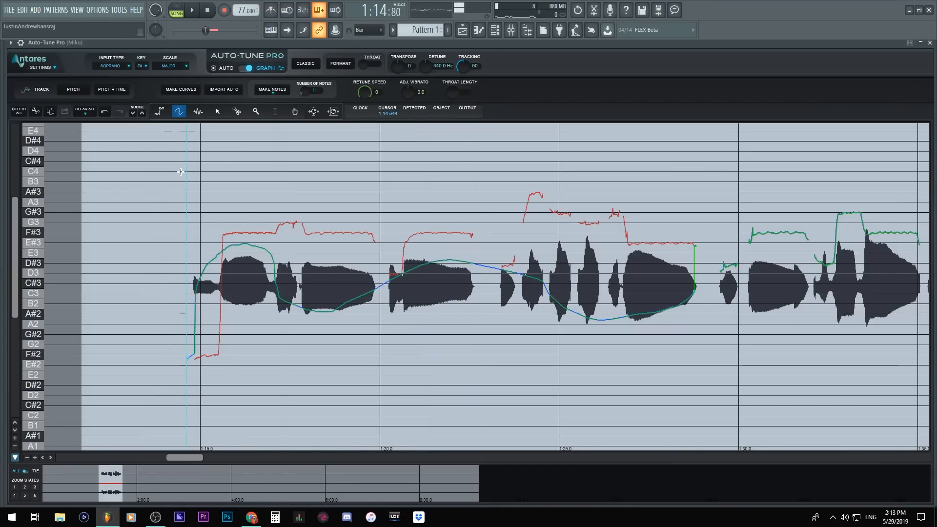
Step: Draw straight point-to-point pitch segments across the phrases with the Line tool and play them back
click(192, 9)
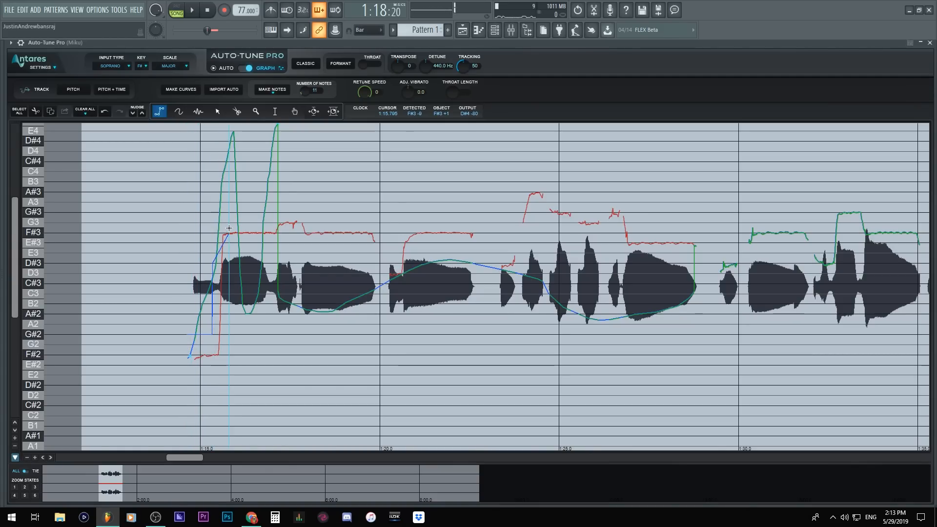
drag(228, 233, 389, 352)
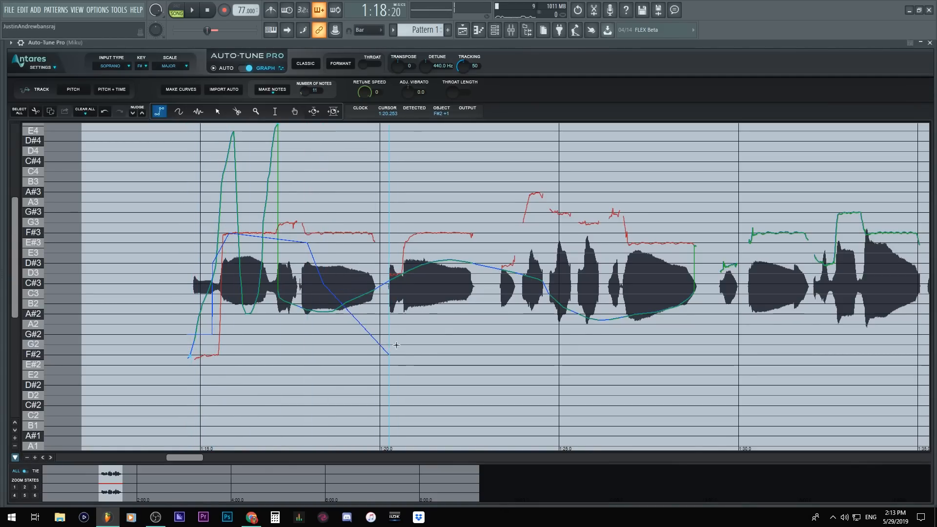
drag(389, 353, 520, 284)
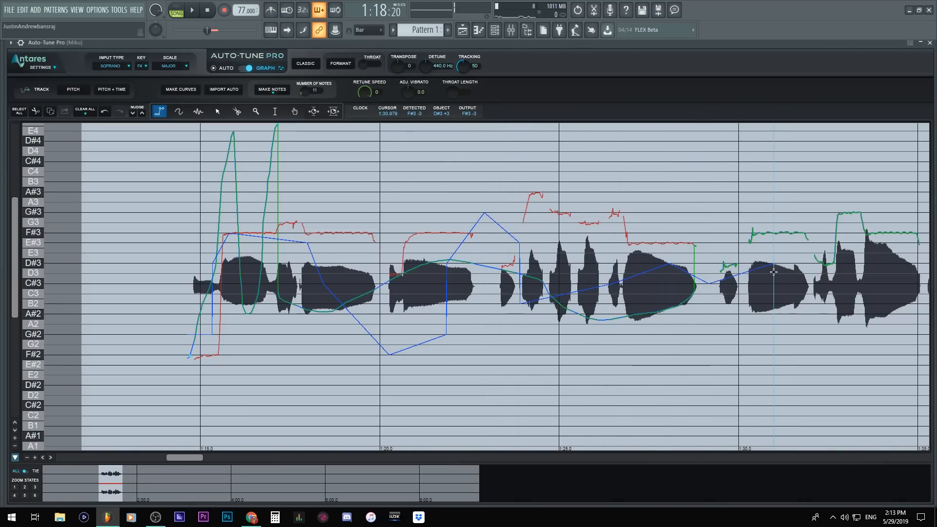
drag(774, 272, 734, 266)
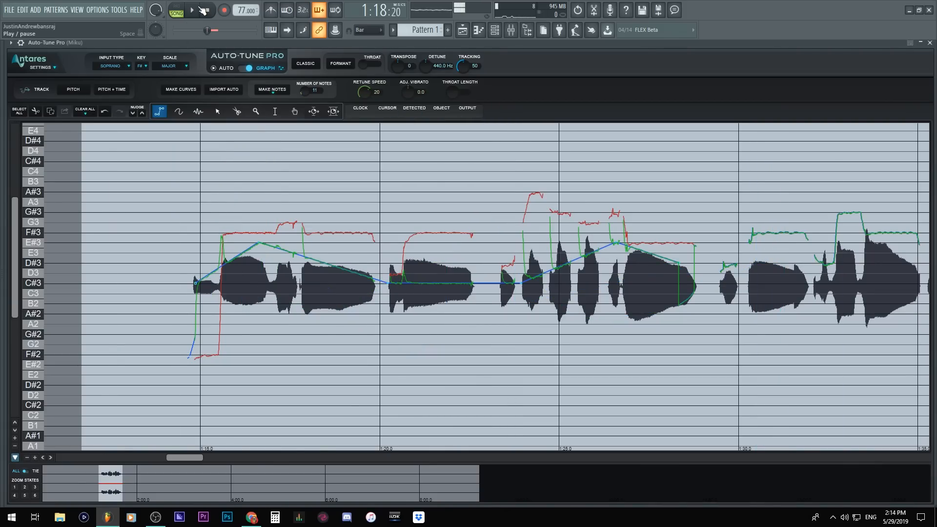
click(192, 10)
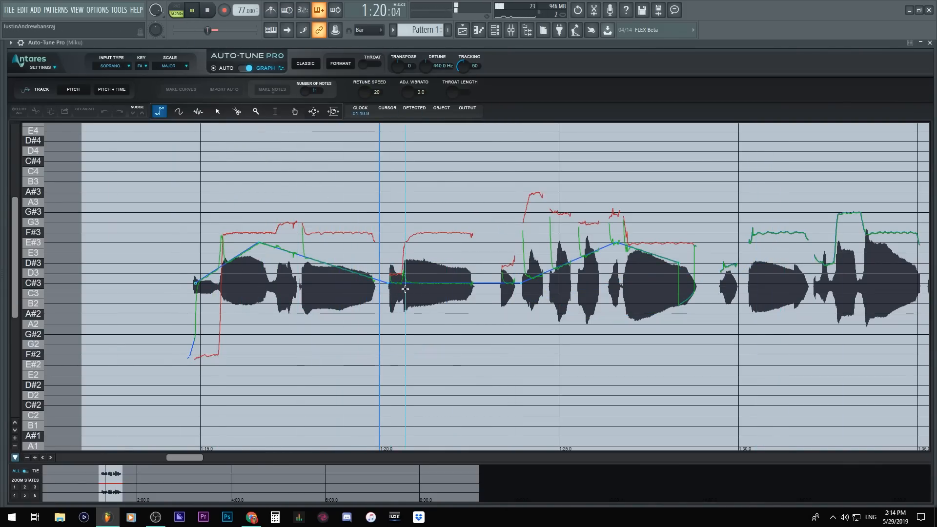